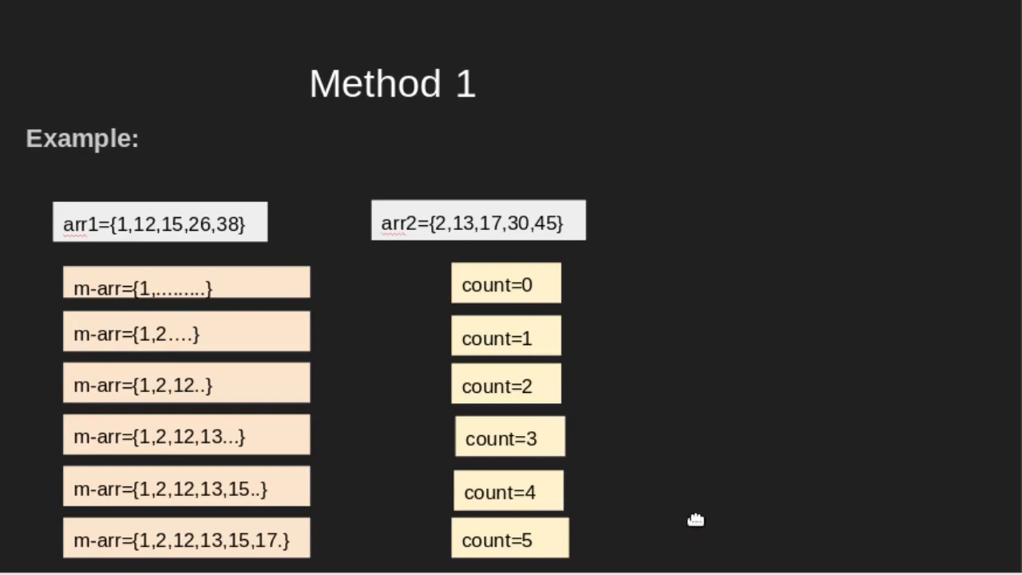
mouse_move(601, 521)
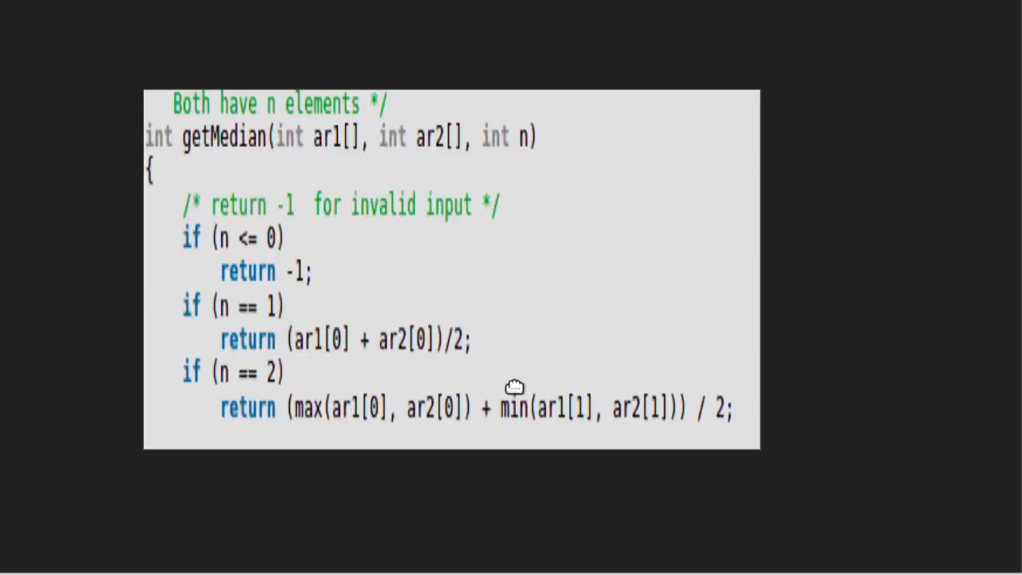
mouse_move(205, 275)
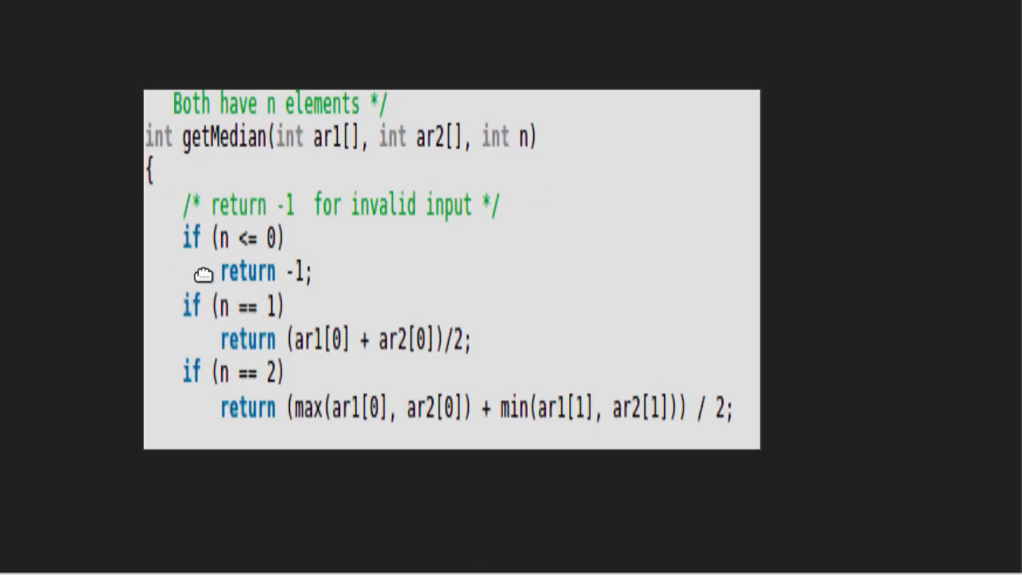
mouse_move(508, 174)
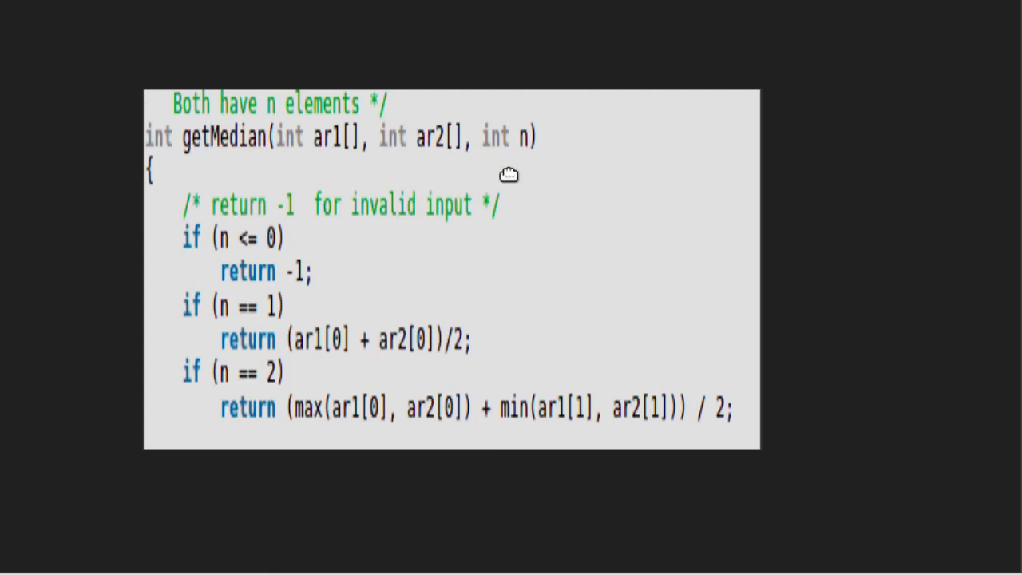
mouse_move(476, 154)
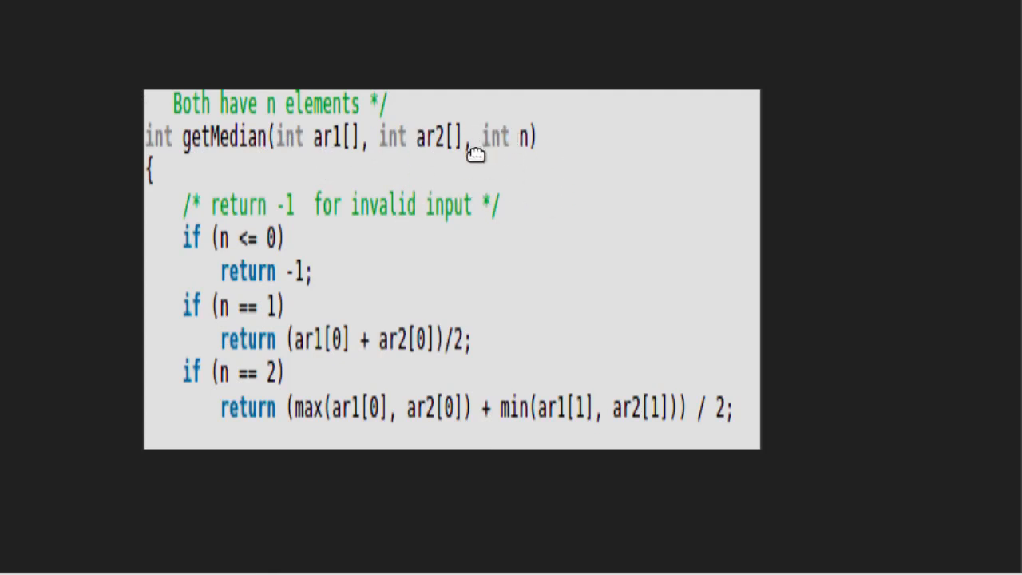
mouse_move(578, 273)
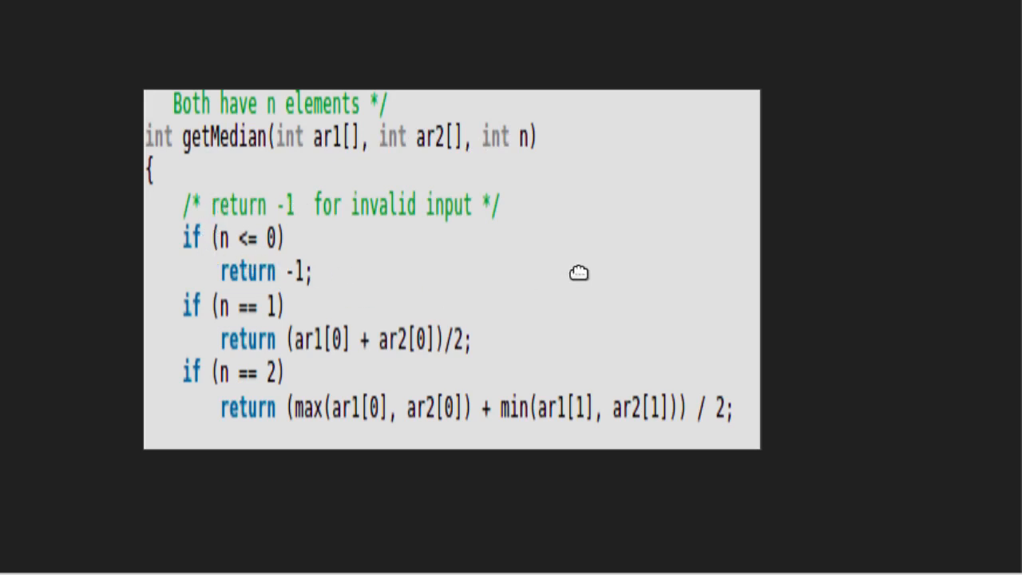
mouse_move(306, 364)
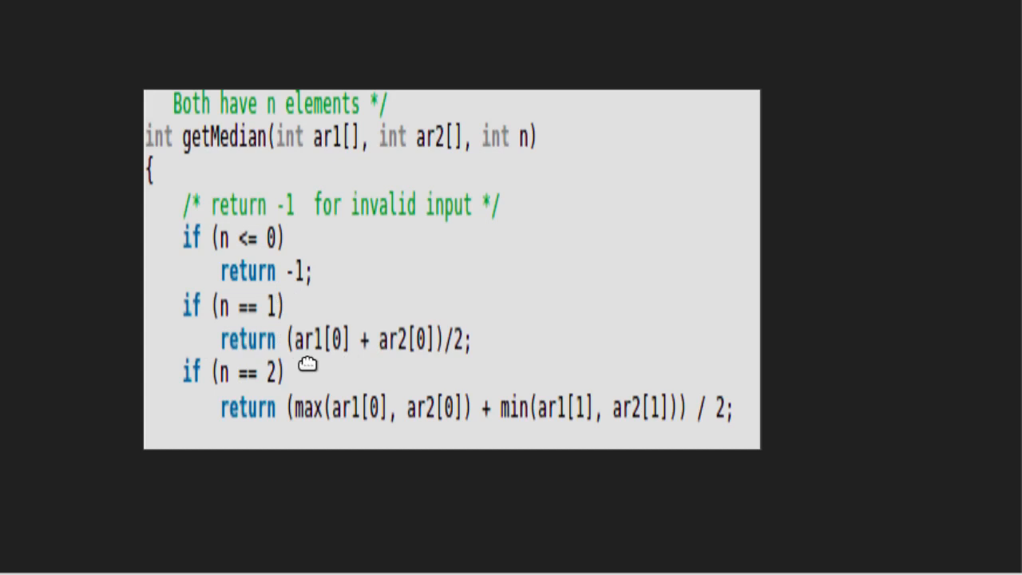
mouse_move(510, 381)
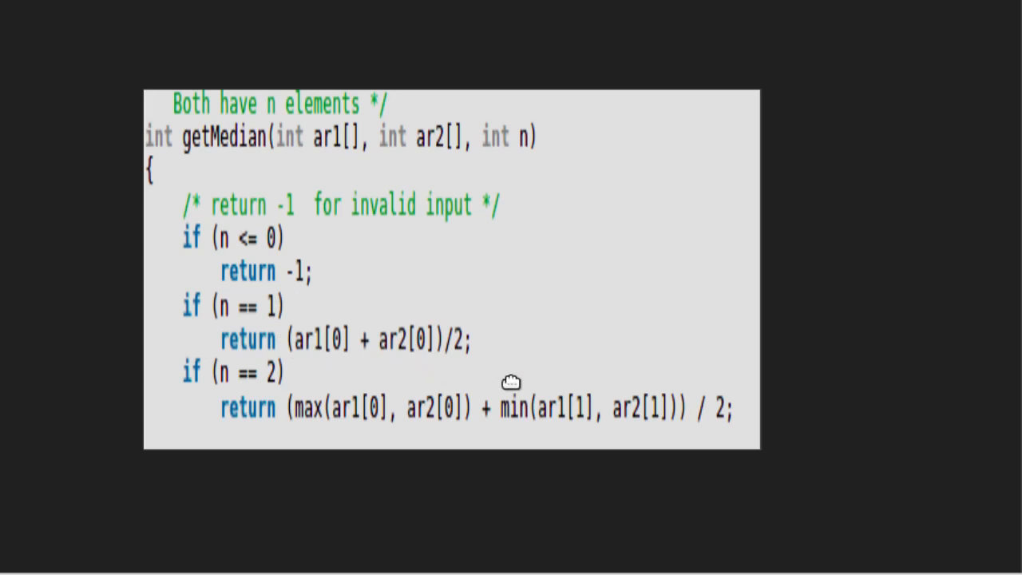
mouse_move(269, 399)
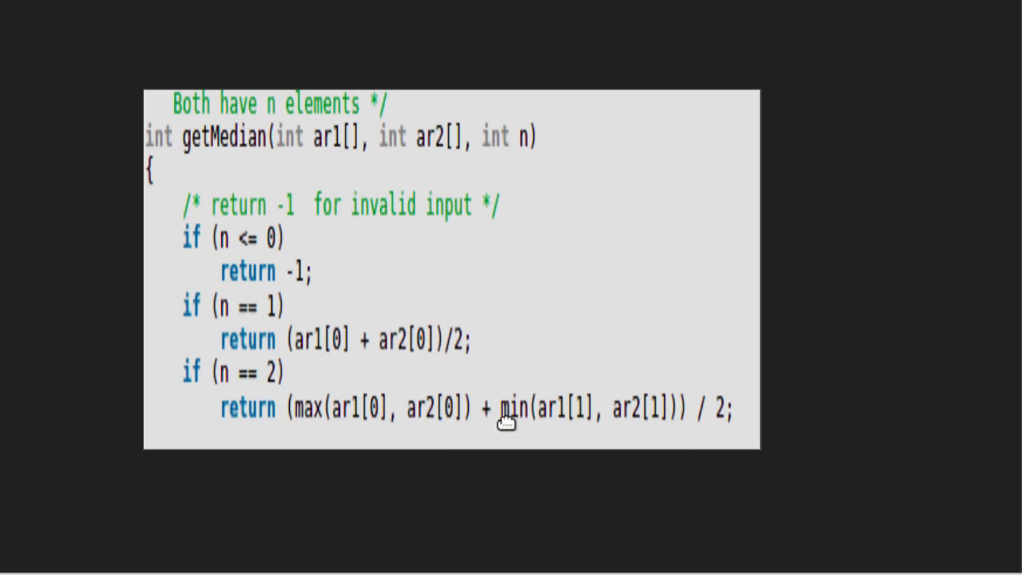
mouse_move(671, 429)
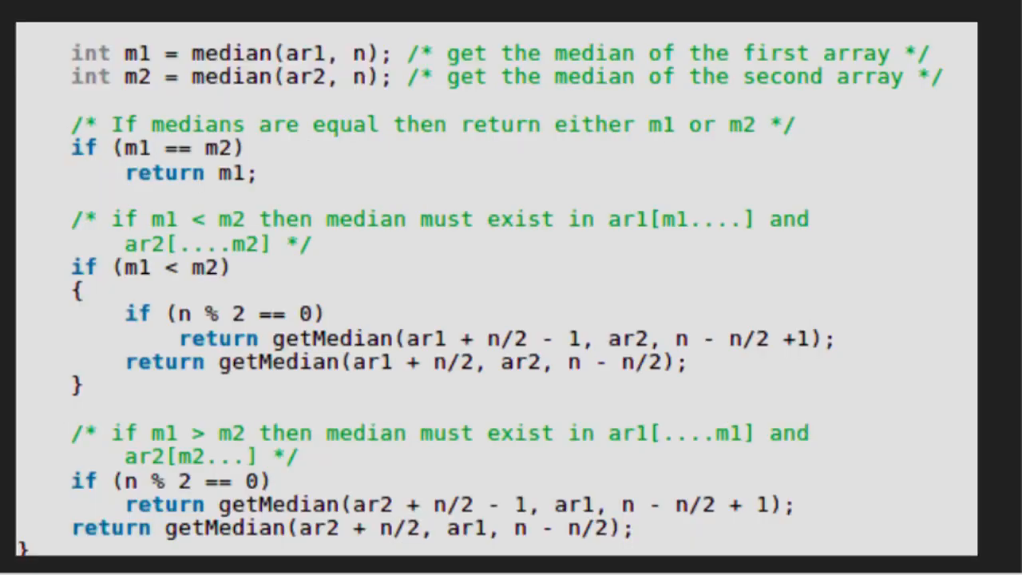
mouse_move(172, 121)
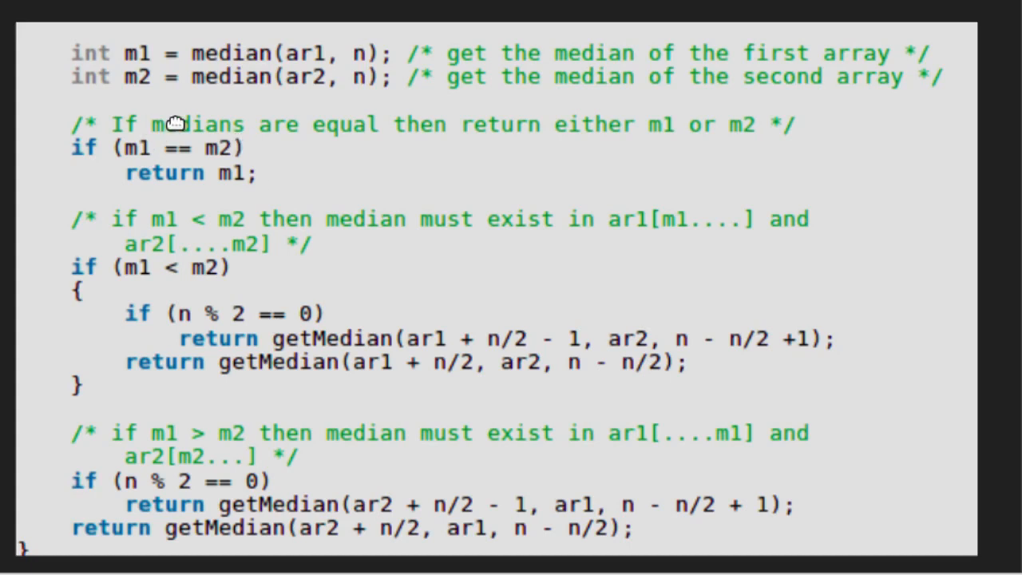
mouse_move(256, 77)
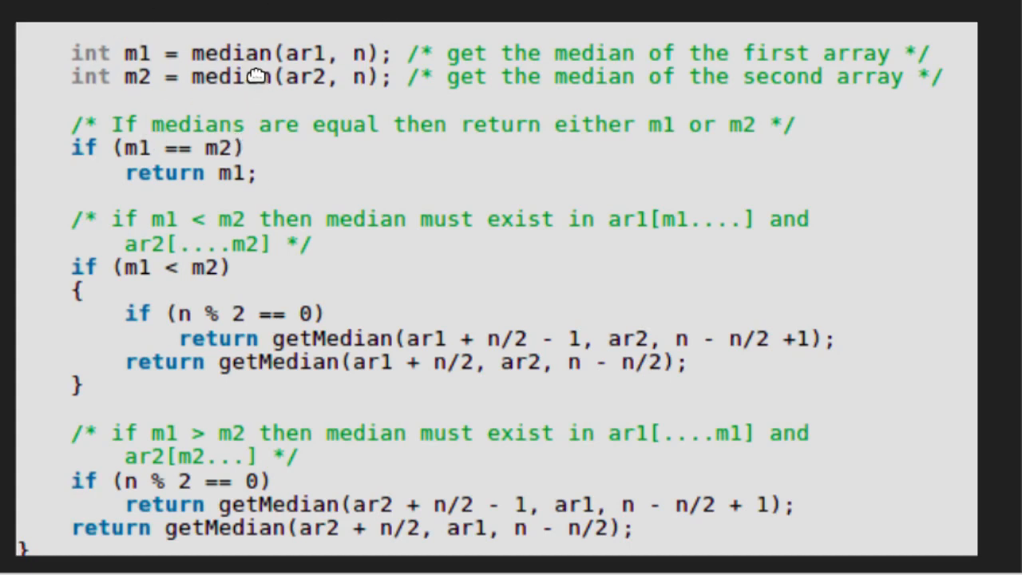
mouse_move(141, 94)
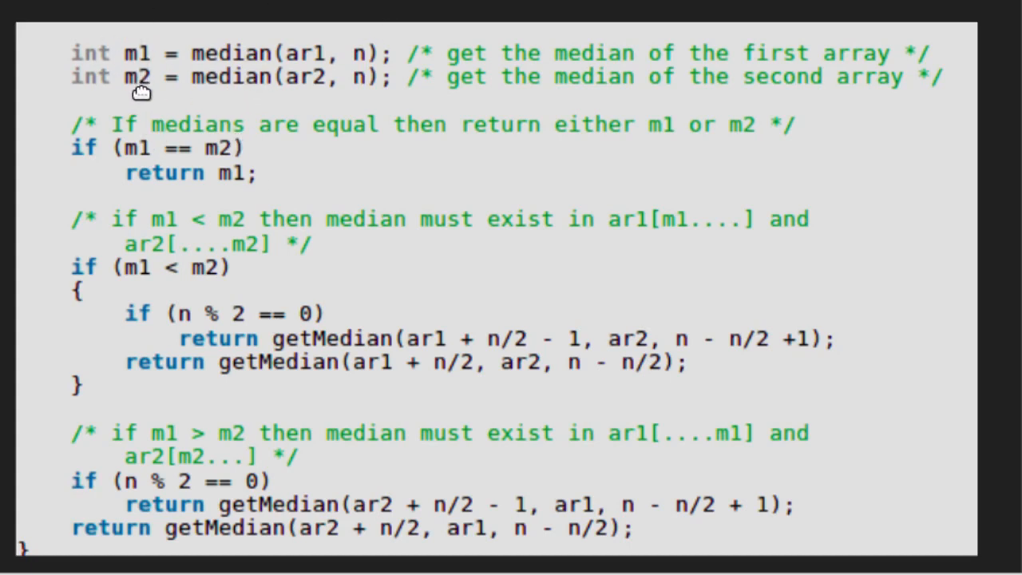
mouse_move(214, 168)
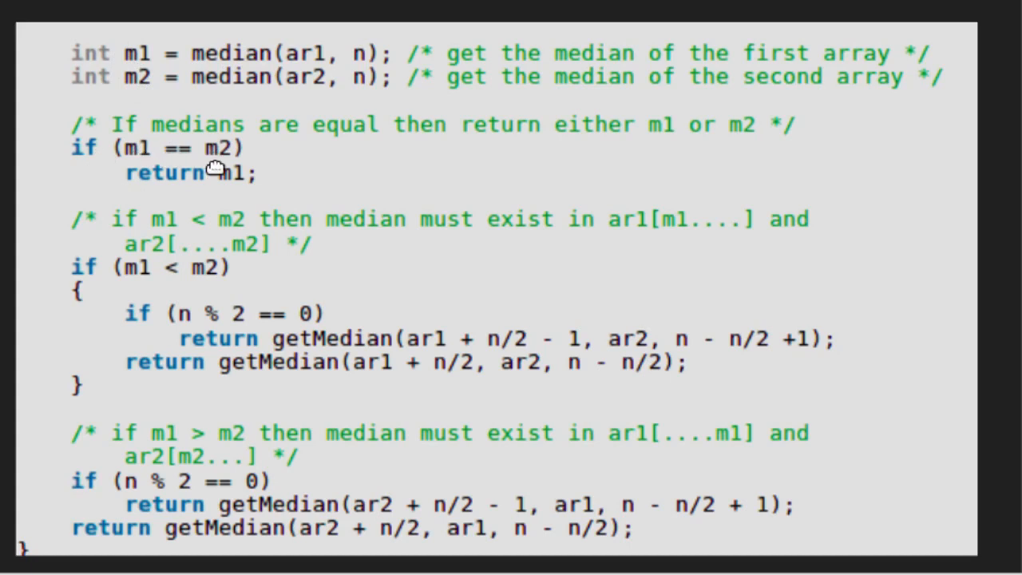
mouse_move(243, 200)
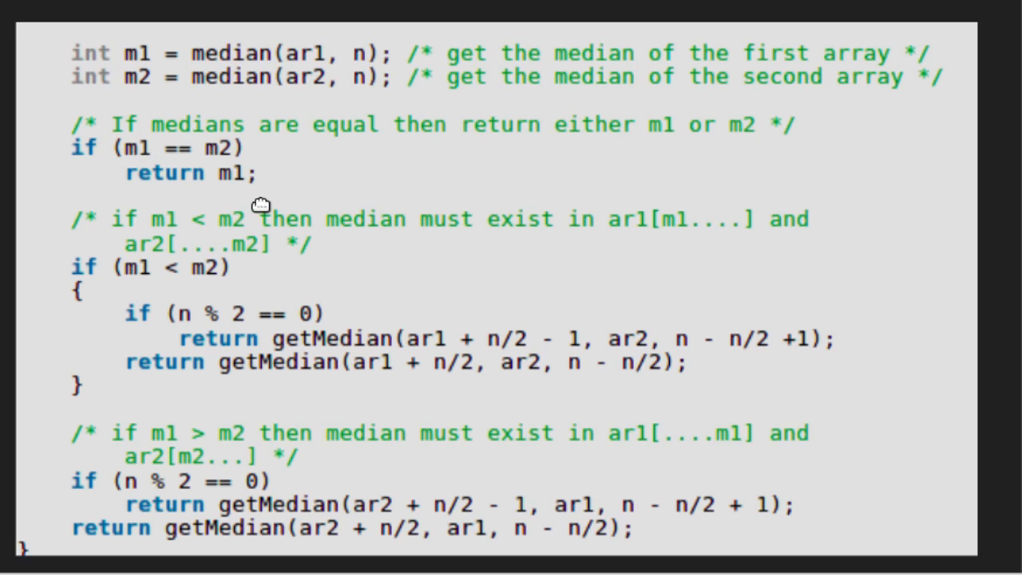
mouse_move(189, 295)
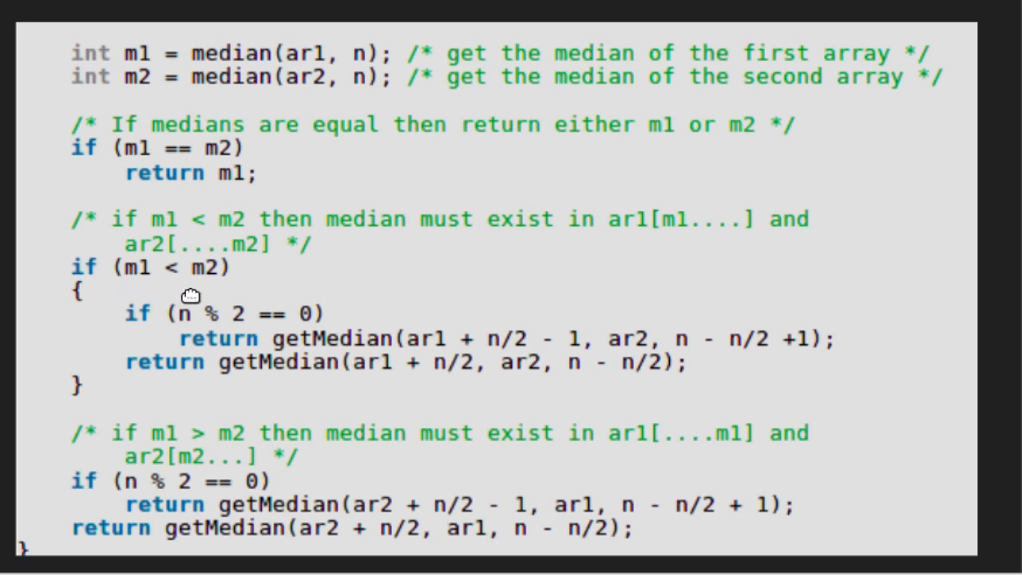
mouse_move(190, 300)
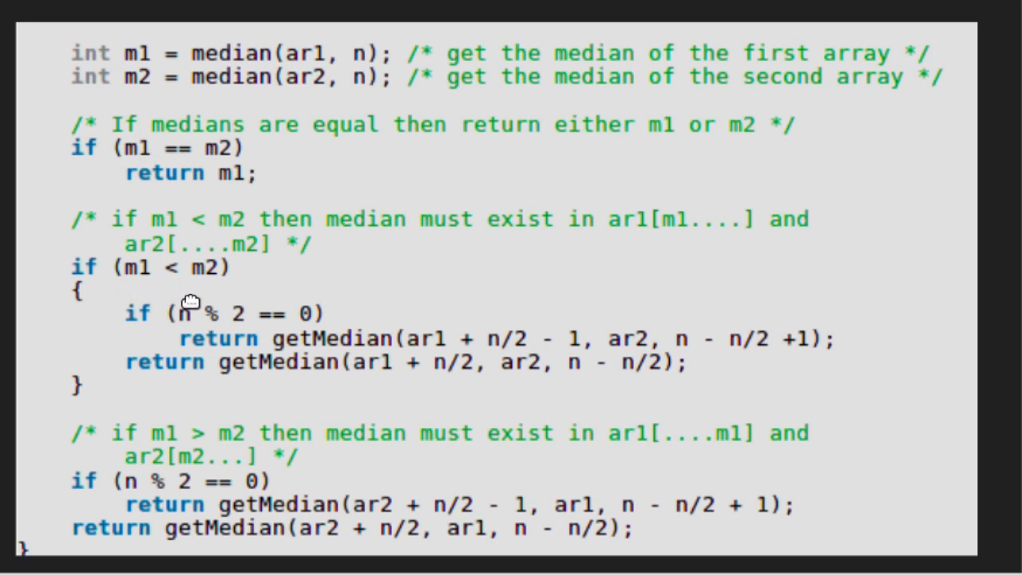
mouse_move(271, 339)
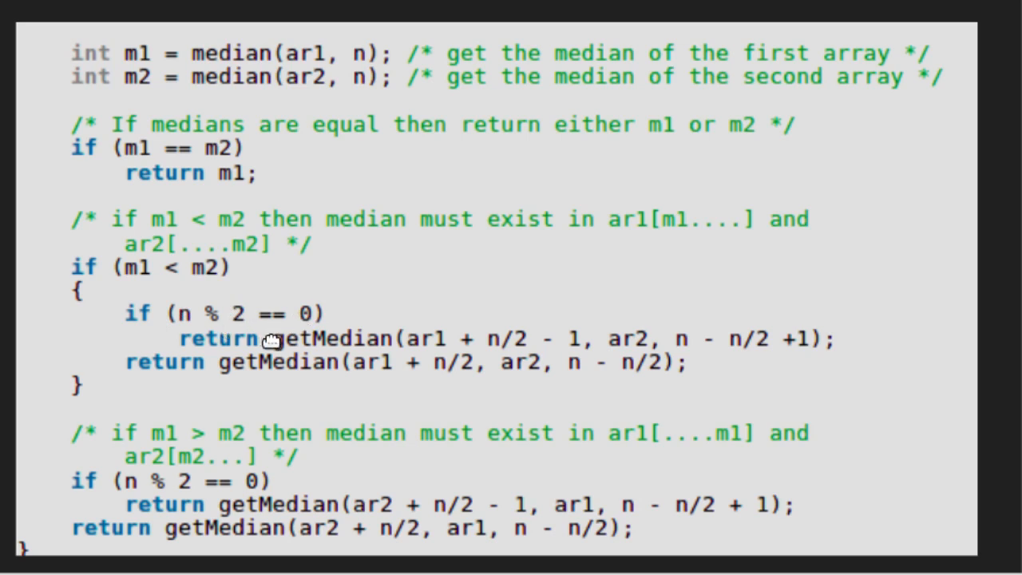
mouse_move(416, 348)
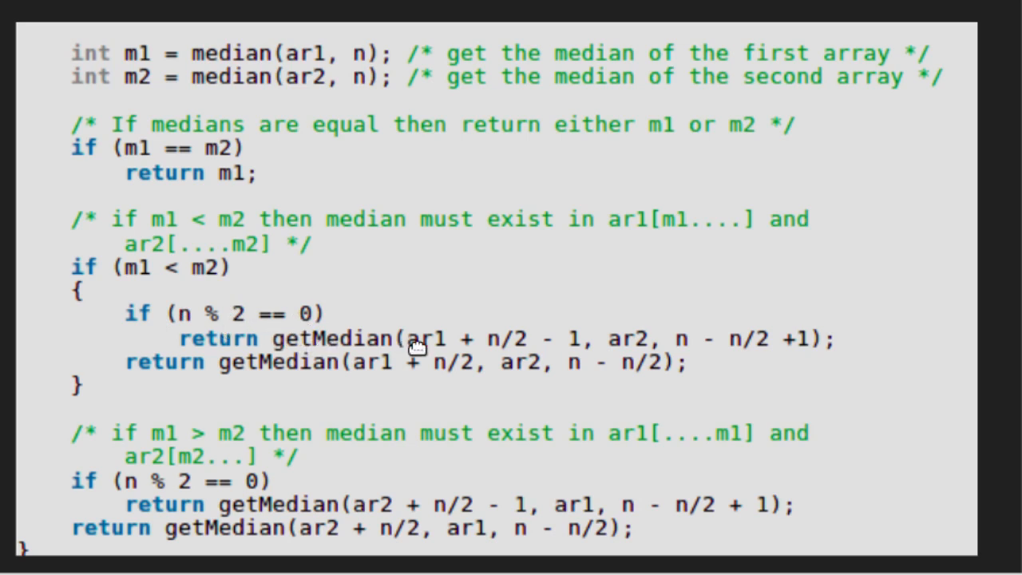
mouse_move(535, 348)
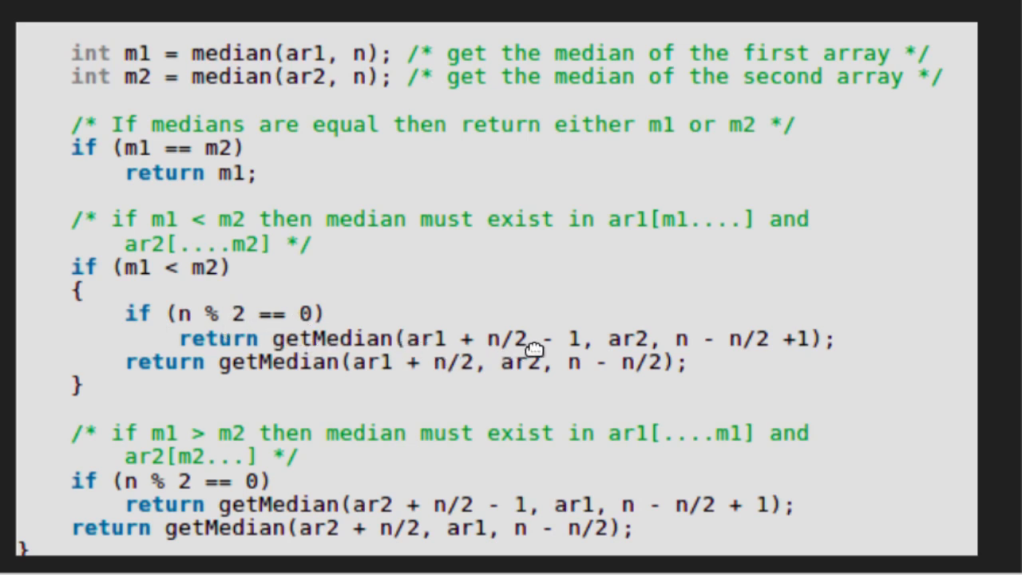
mouse_move(626, 361)
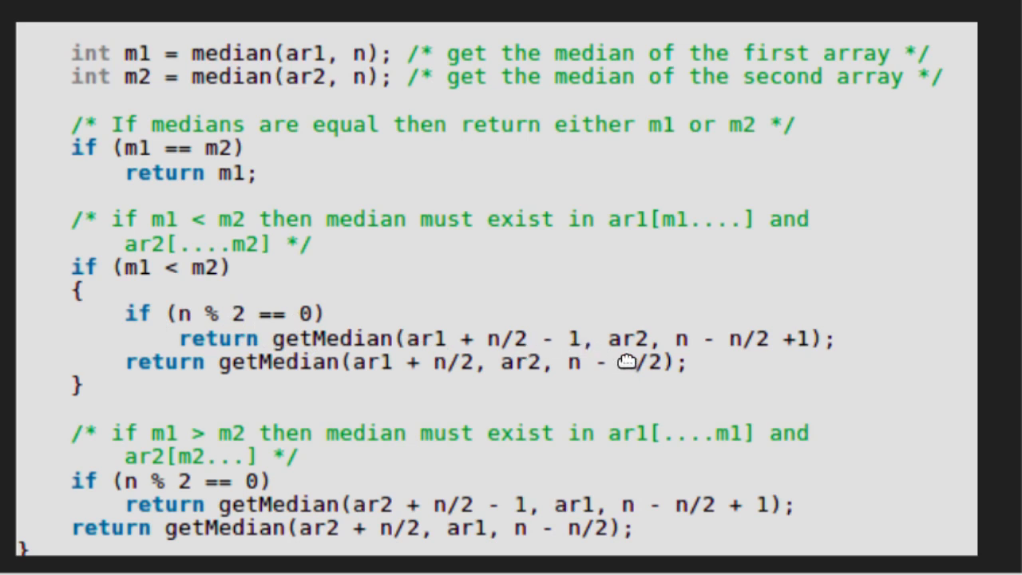
mouse_move(733, 353)
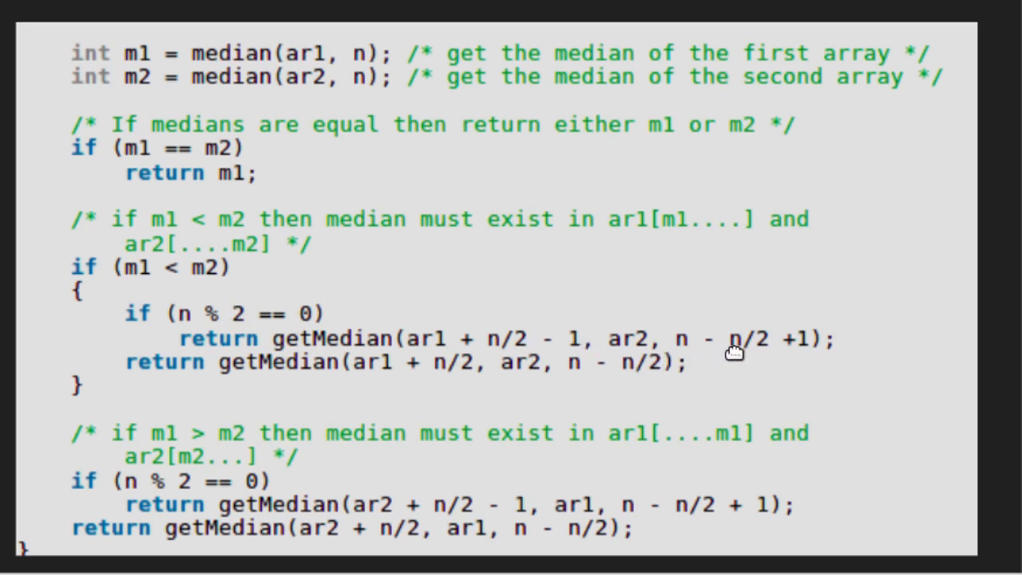
mouse_move(830, 350)
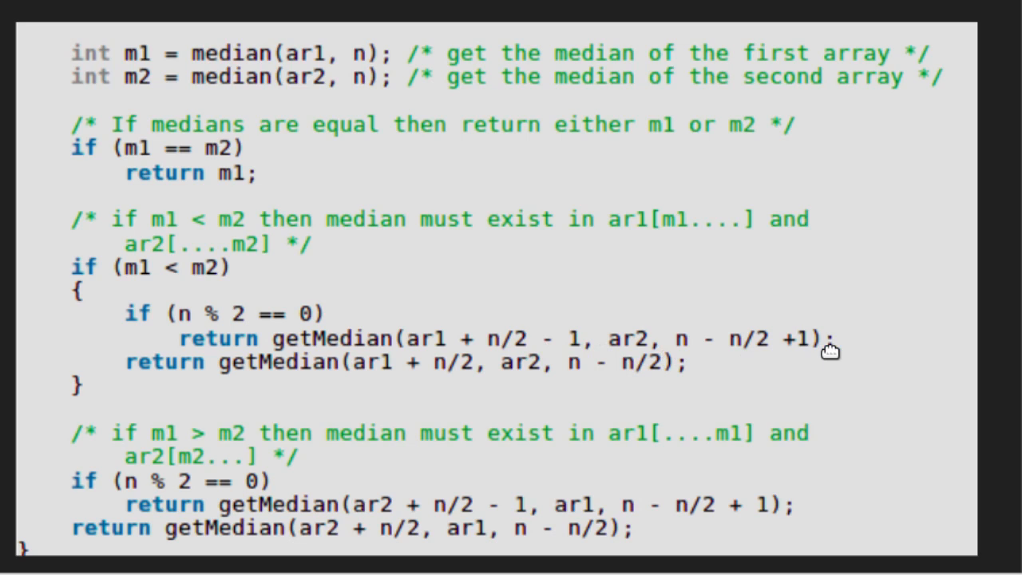
mouse_move(249, 388)
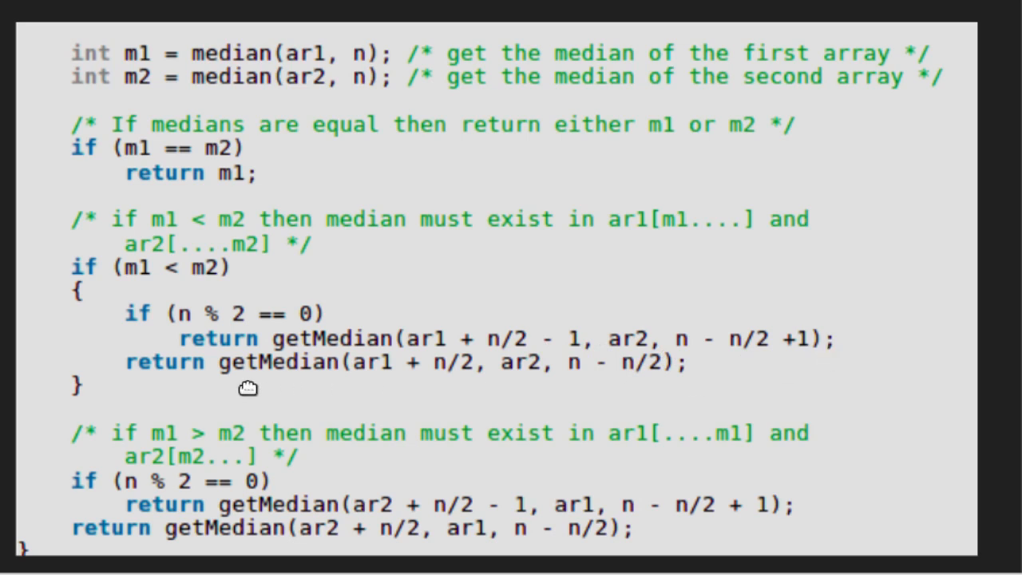
mouse_move(411, 391)
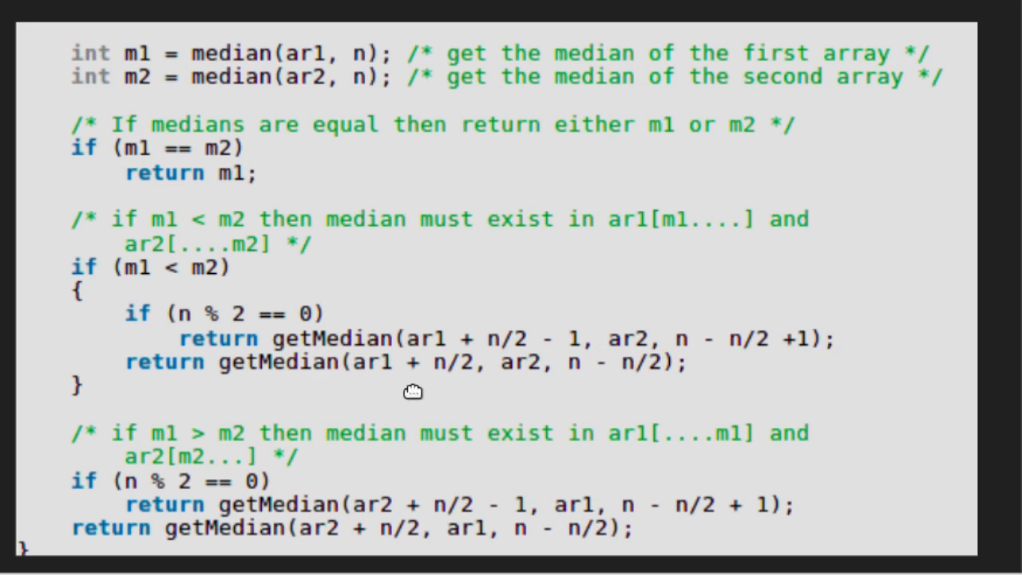
mouse_move(440, 388)
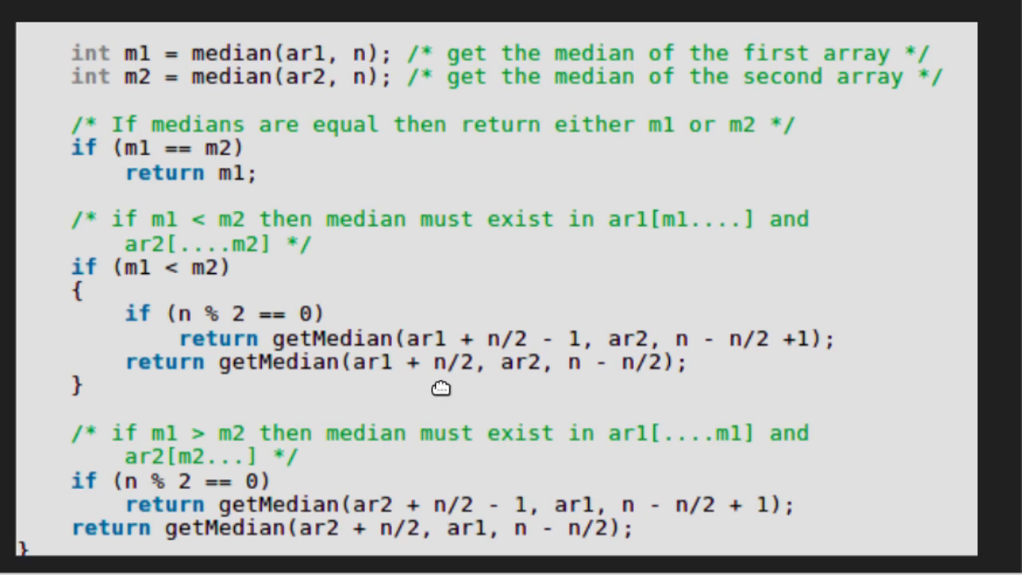
mouse_move(677, 390)
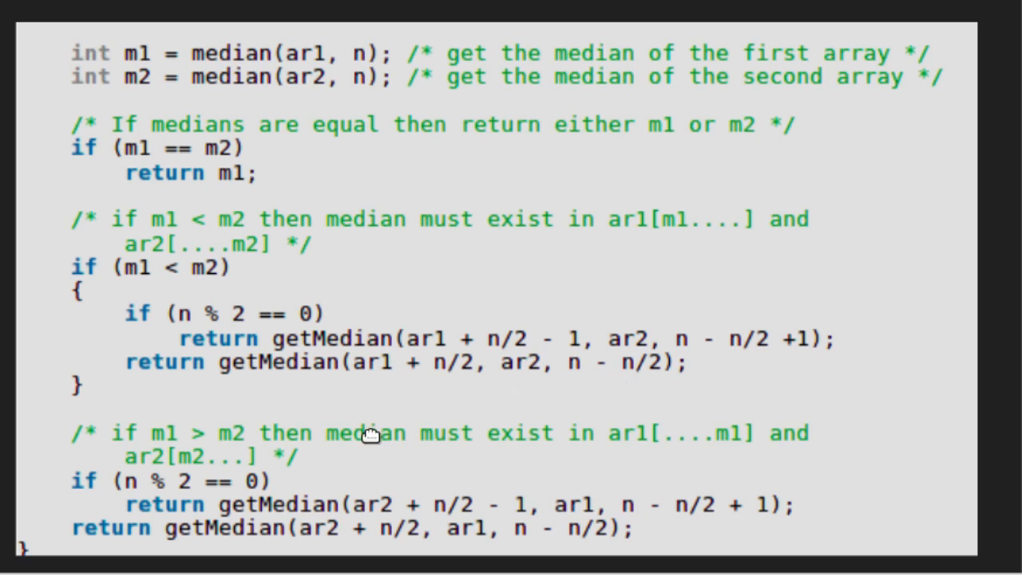
mouse_move(254, 483)
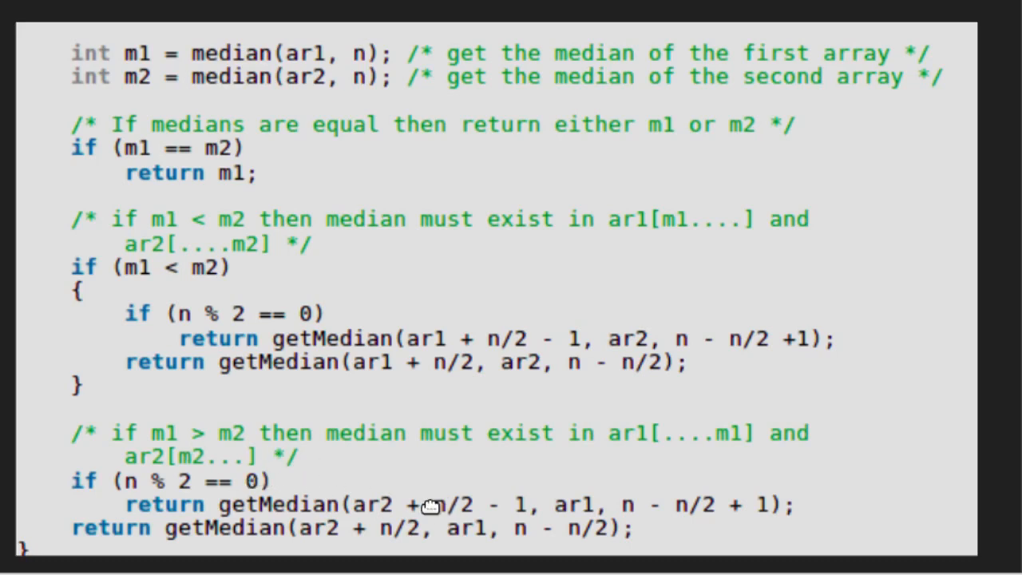
mouse_move(695, 519)
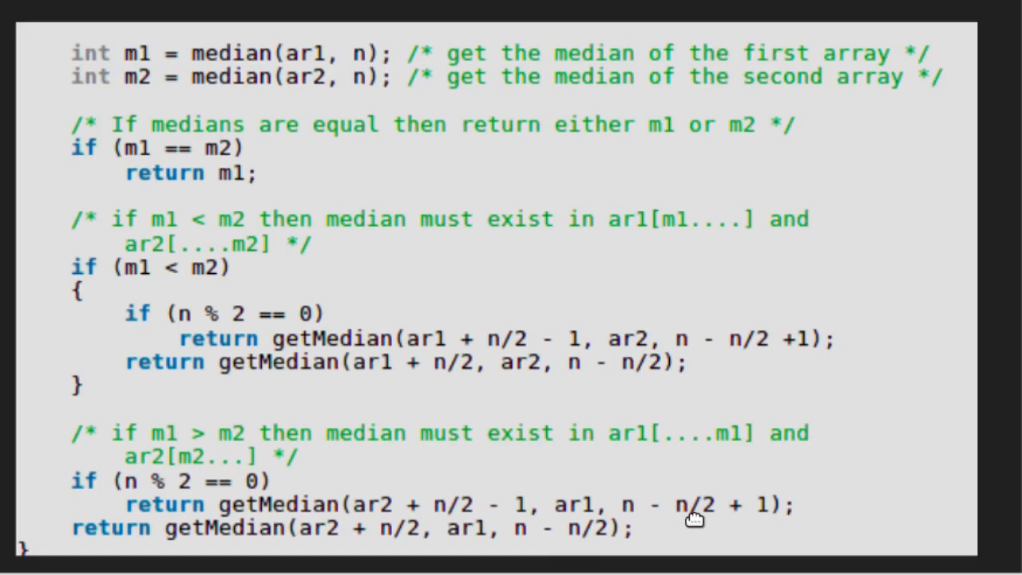